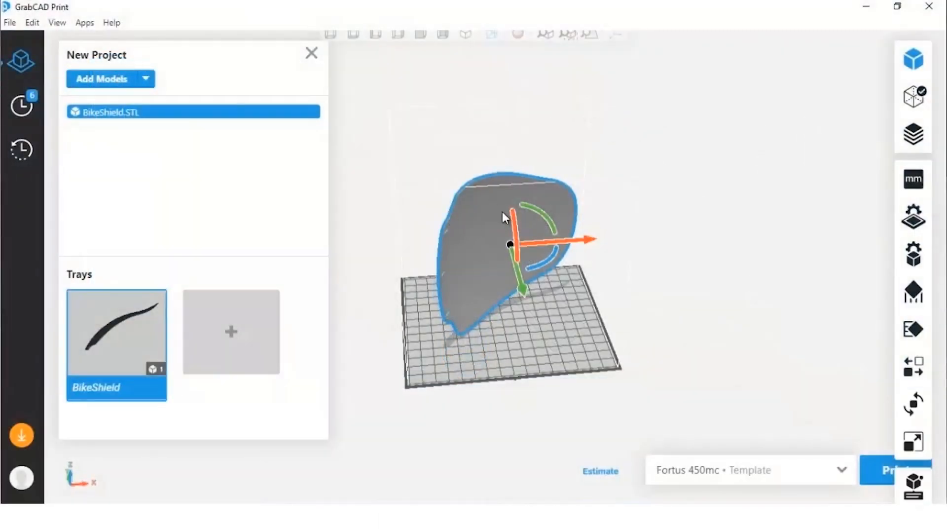
pyautogui.moveTo(166, 122)
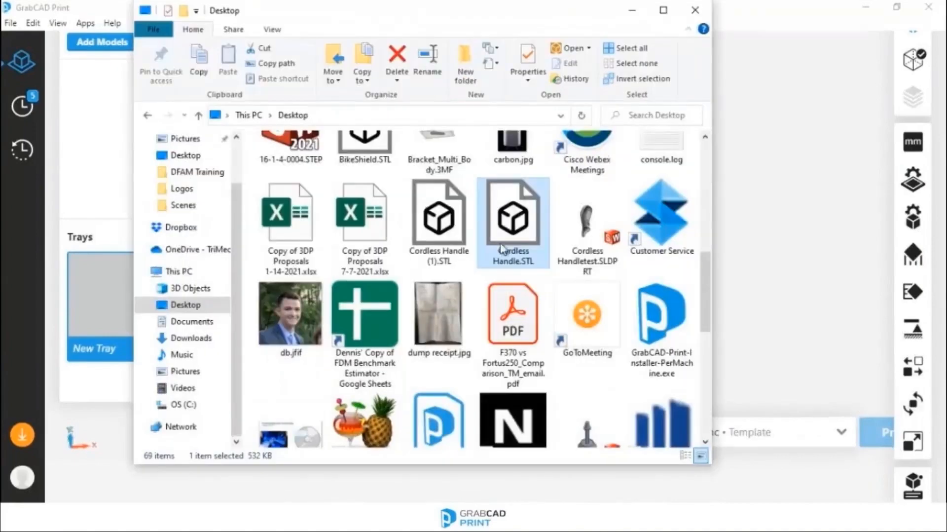
pyautogui.moveTo(519, 198)
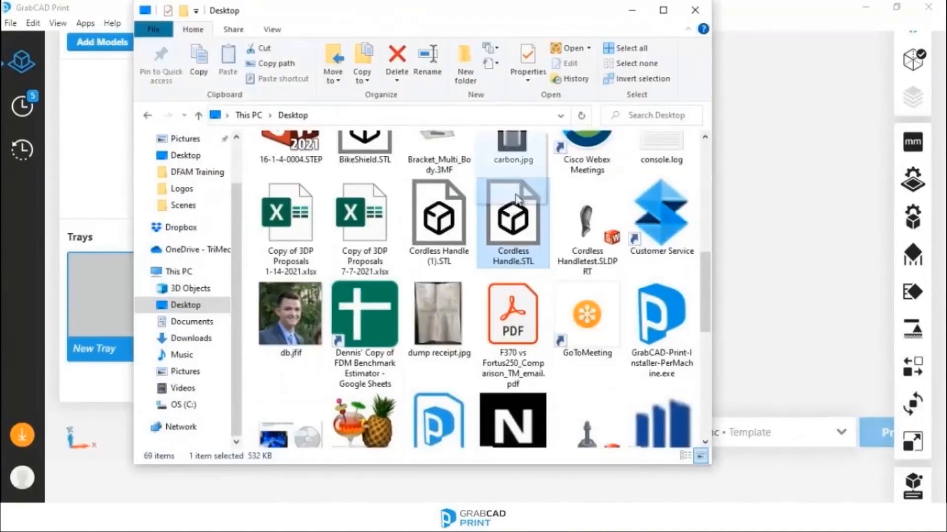
# Load Cordless Handle.STL from the Desktop onto the new Fortus 380mc tray.
pyautogui.doubleClick(514, 215)
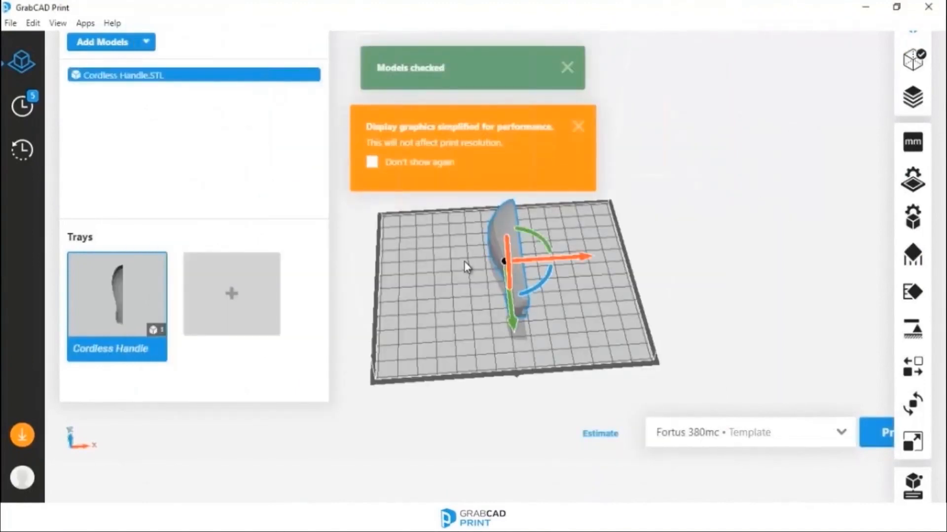
pyautogui.moveTo(562, 263)
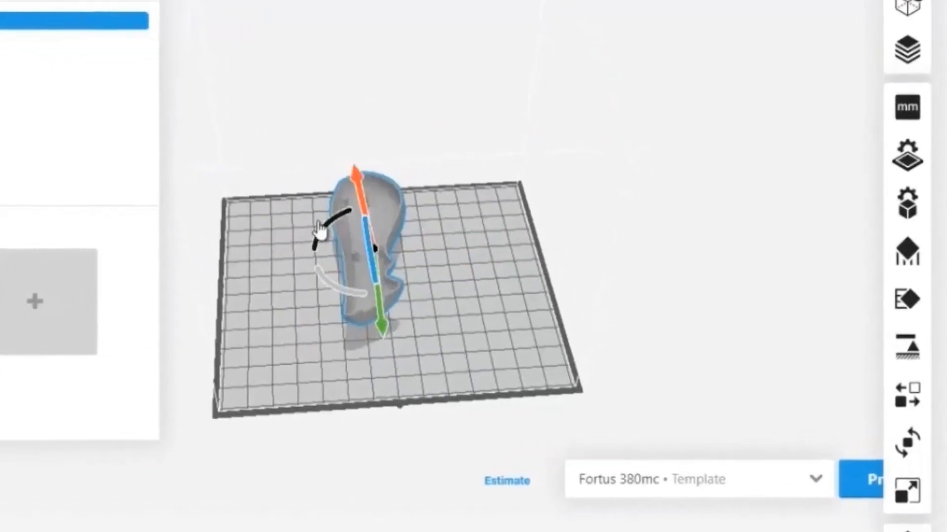
# Orient the handle's flat face to the build plane so it lies open side up.
pyautogui.click(908, 445)
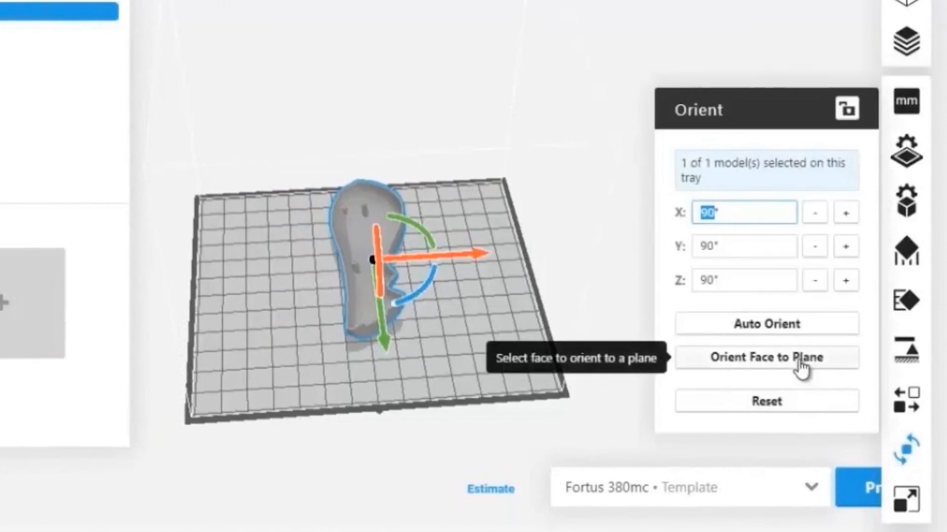
pyautogui.click(767, 357)
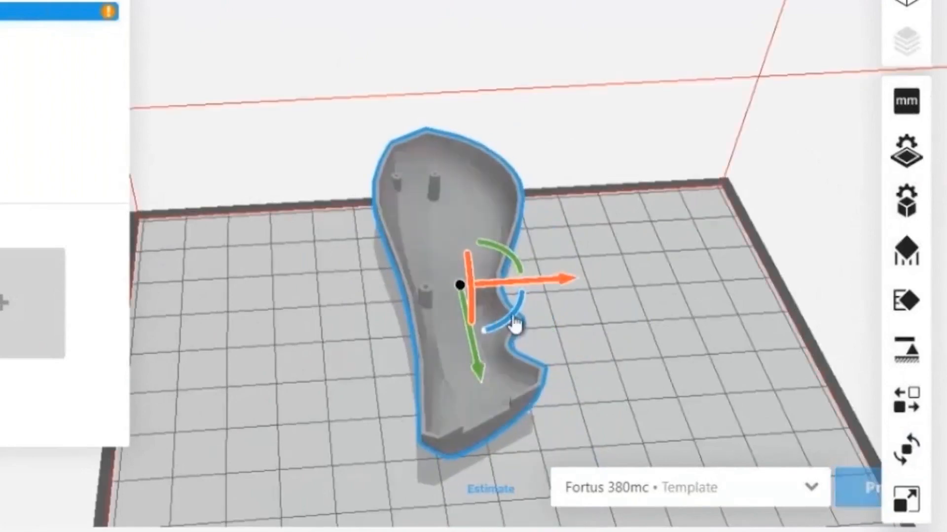
pyautogui.moveTo(513, 327); pyautogui.dragTo(442, 339)
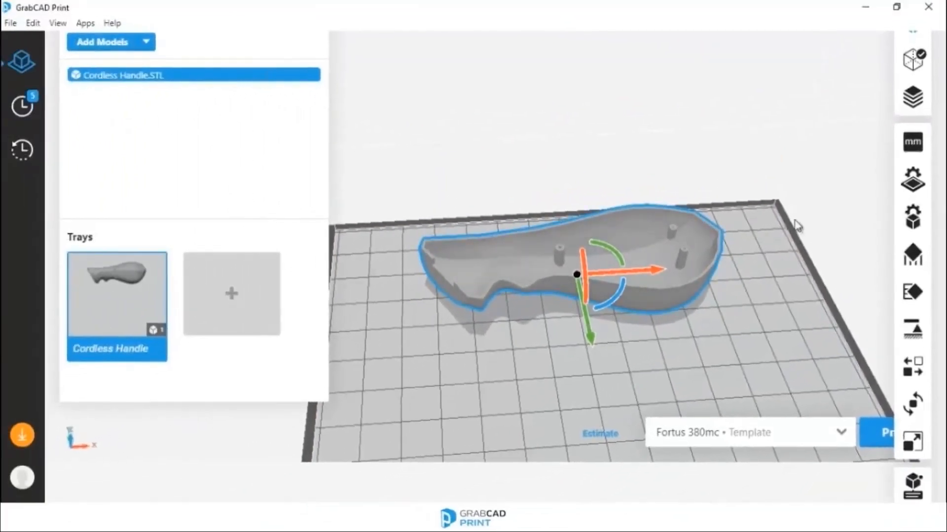
# Review model units and keep tray settings at ASA with 0.0100 in slice height.
pyautogui.click(912, 141)
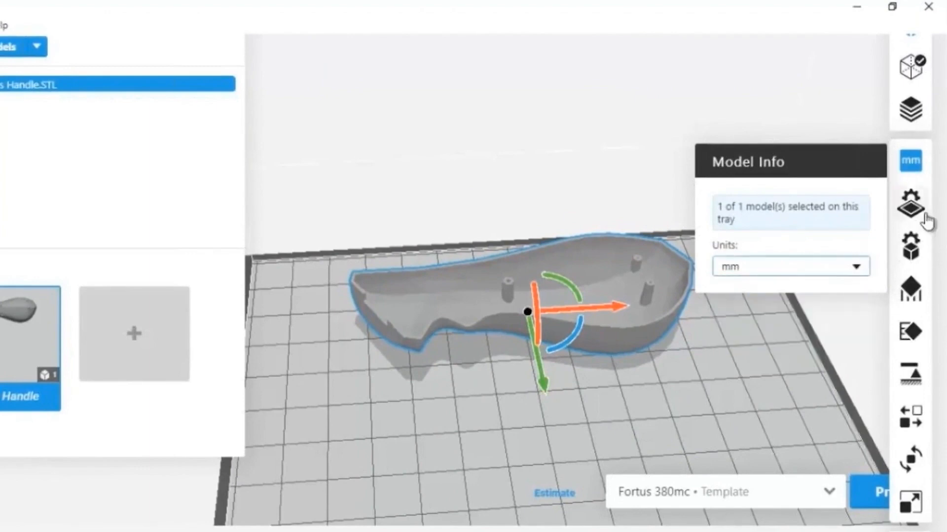
pyautogui.click(910, 209)
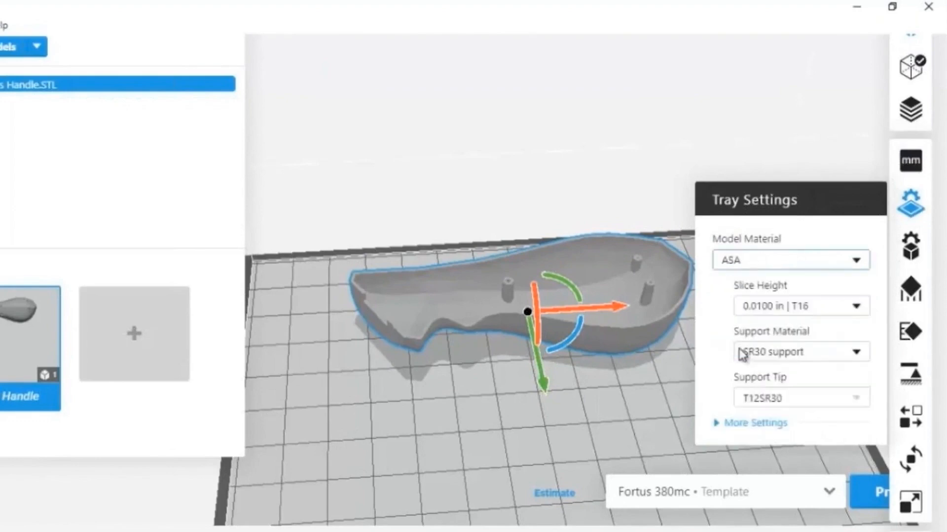
pyautogui.moveTo(827, 309)
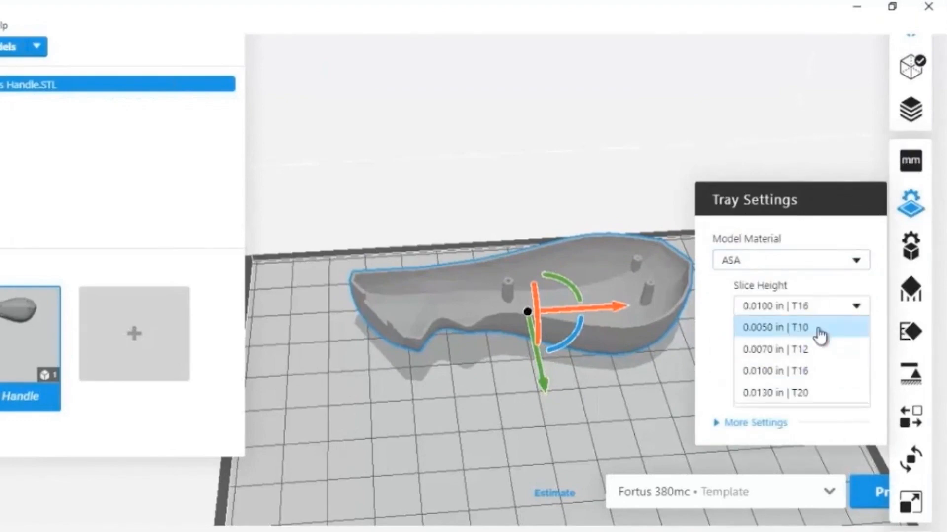
pyautogui.click(795, 370)
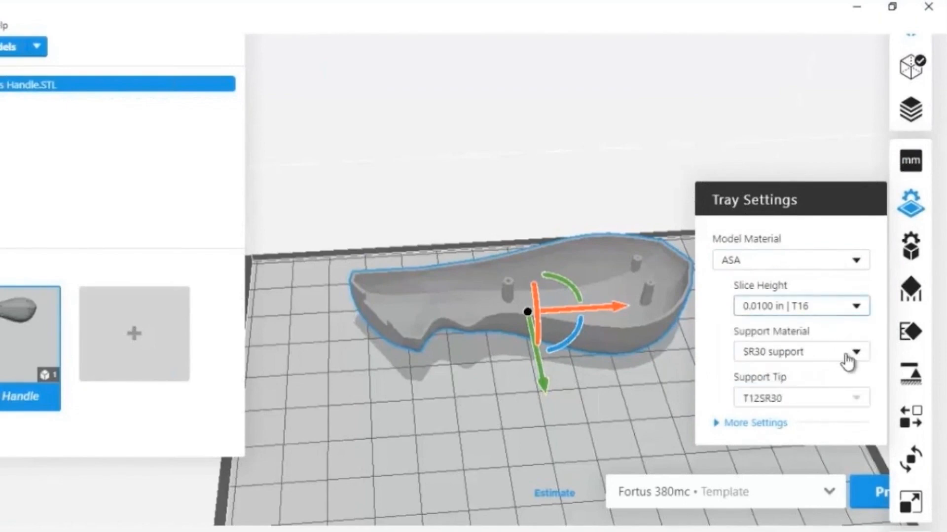
pyautogui.moveTo(878, 279)
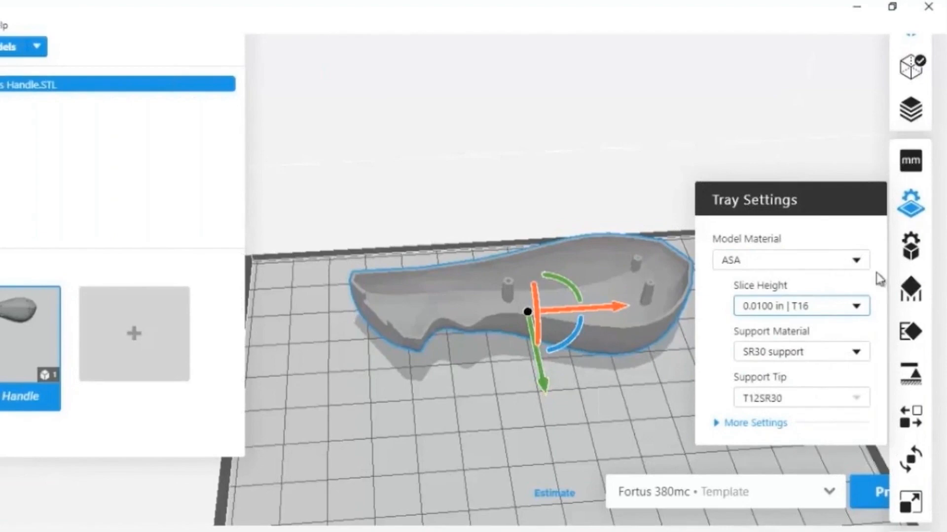
pyautogui.click(914, 251)
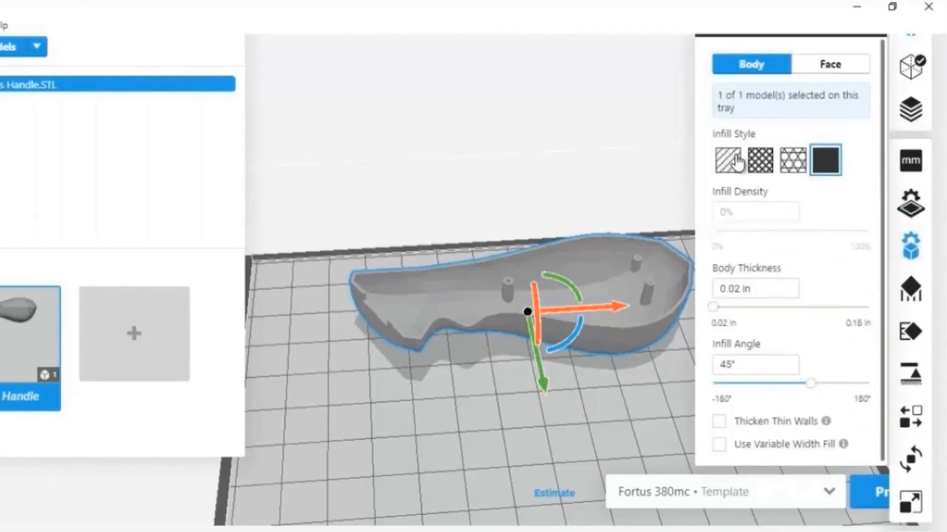
# Give the body a hatched sparse infill with density raised to 69%.
pyautogui.click(729, 159)
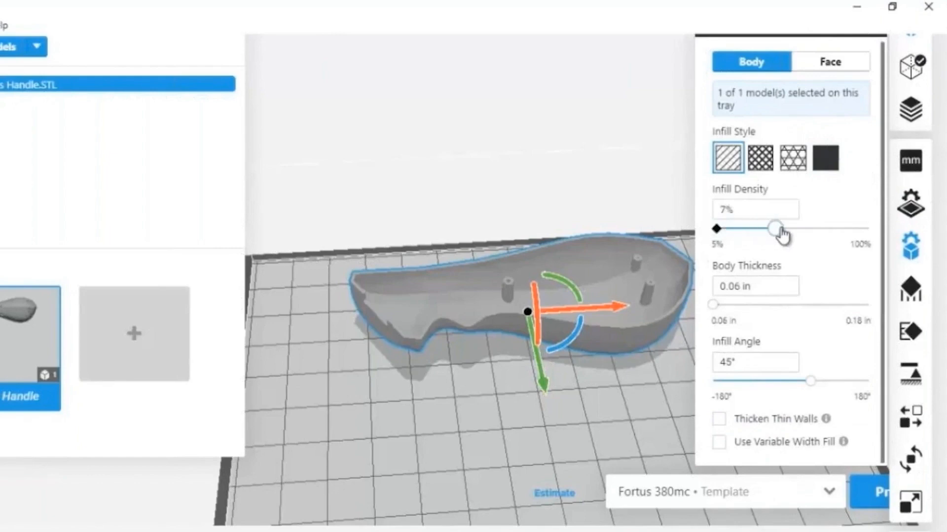
pyautogui.moveTo(771, 228); pyautogui.dragTo(772, 228)
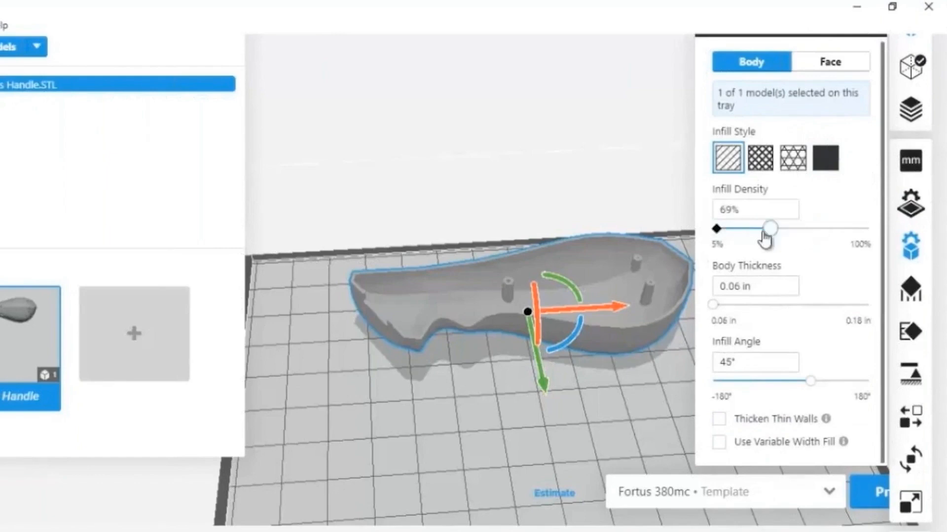
pyautogui.moveTo(771, 227); pyautogui.dragTo(715, 228)
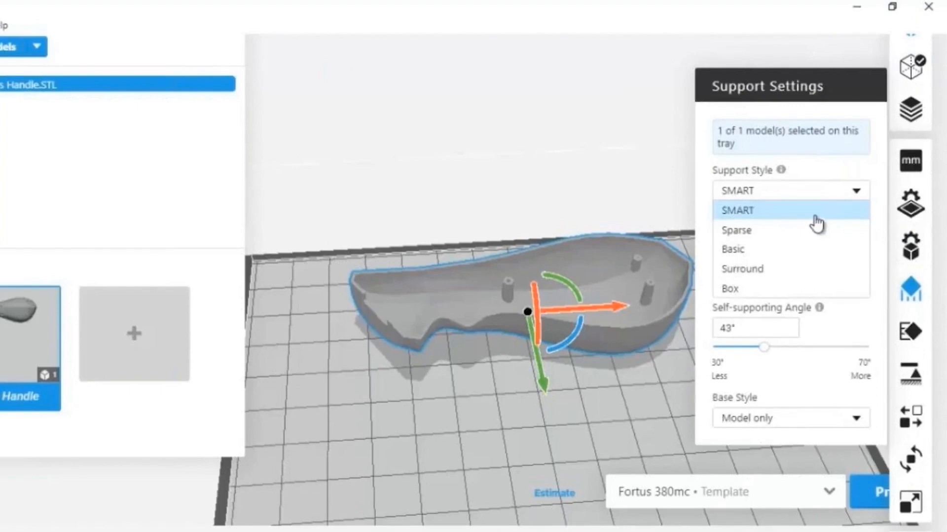
pyautogui.moveTo(811, 224)
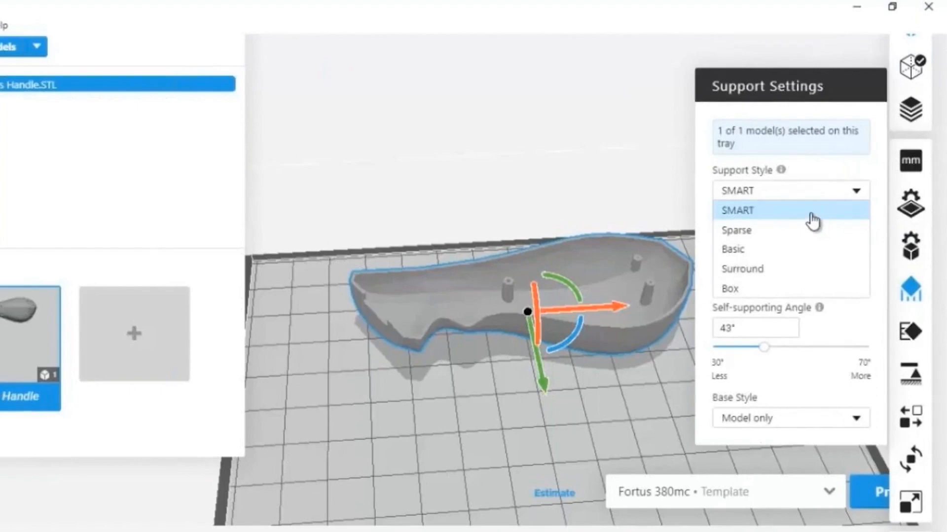
pyautogui.moveTo(823, 225)
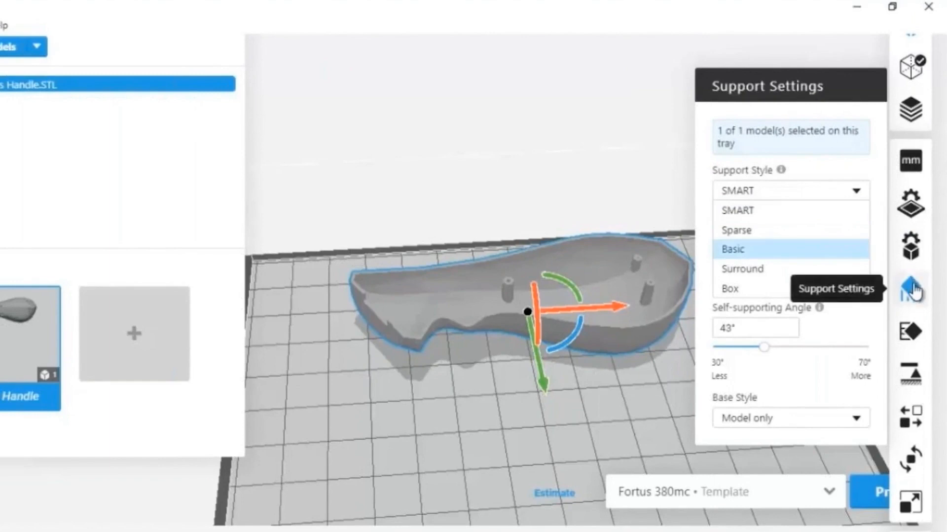
pyautogui.moveTo(923, 294)
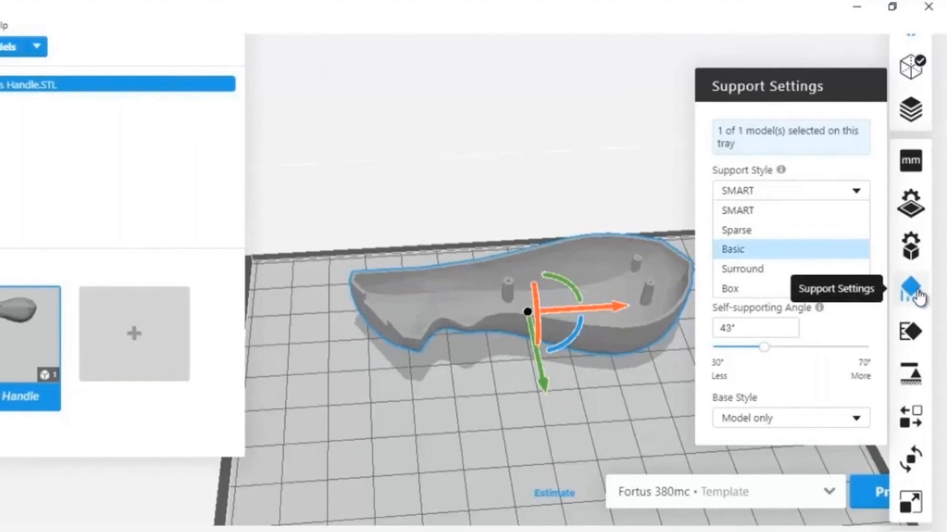
pyautogui.click(912, 331)
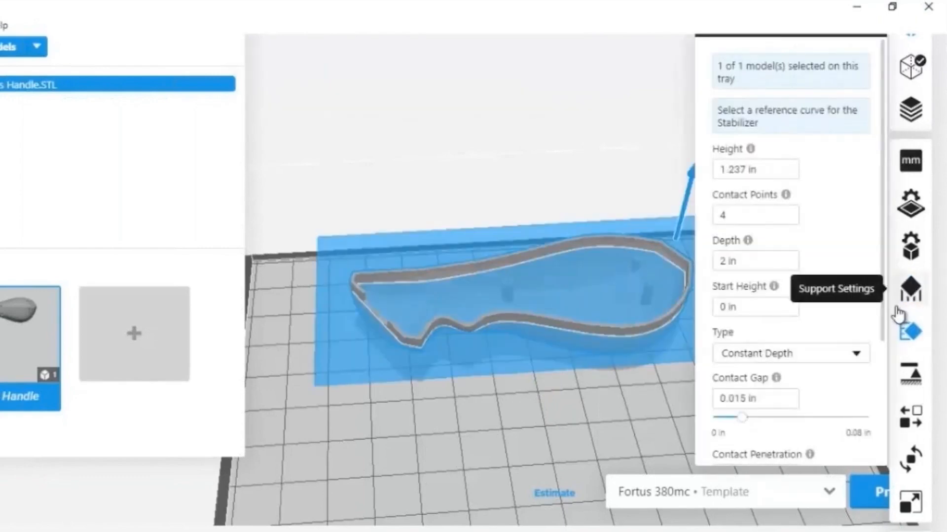
pyautogui.moveTo(519, 217)
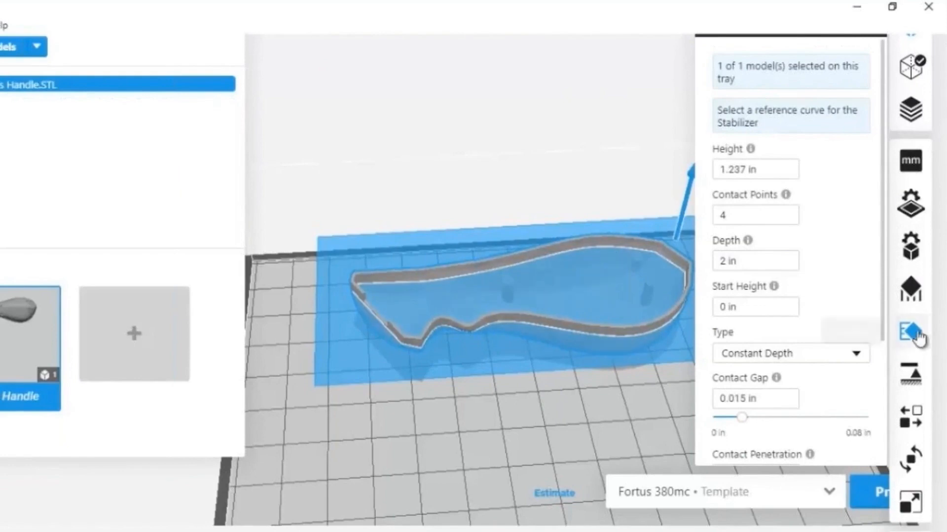
pyautogui.moveTo(914, 332)
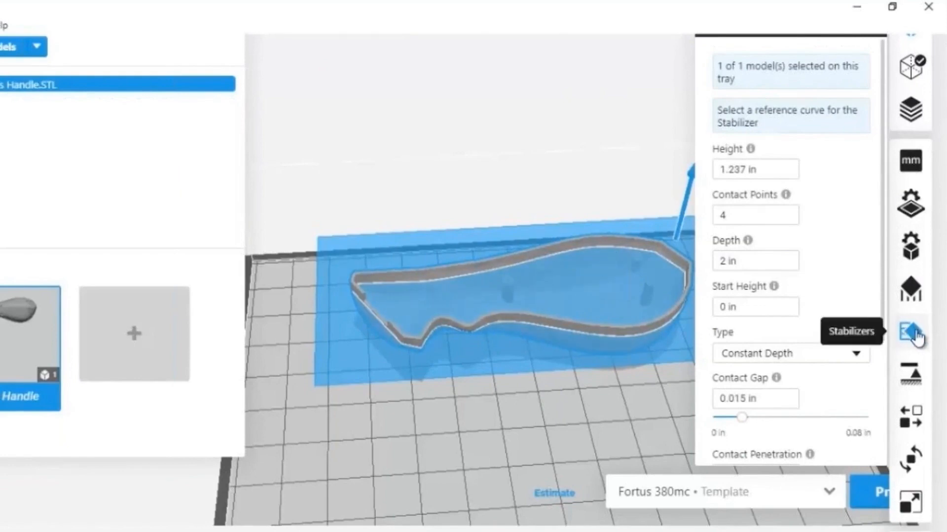
# Leave the handle without stabilizers or anchors and bring up the arrangement options.
pyautogui.click(911, 332)
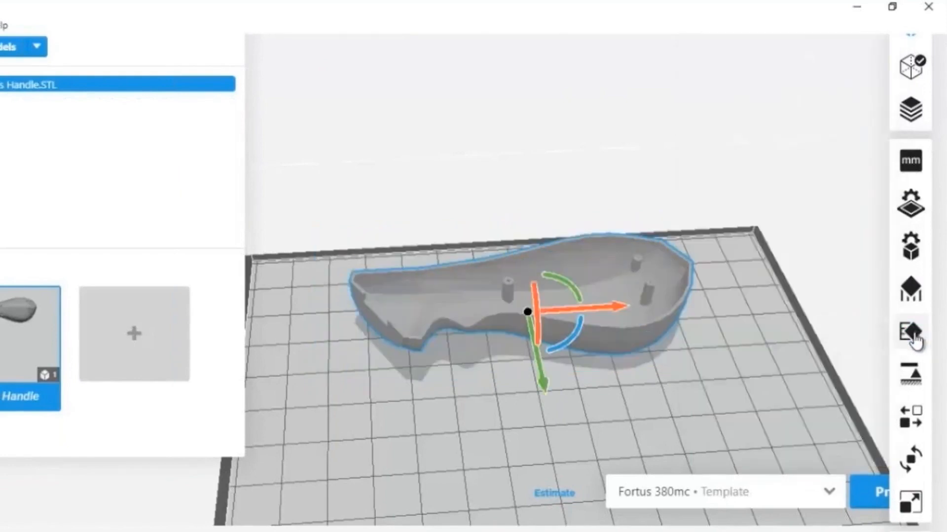
pyautogui.moveTo(916, 381)
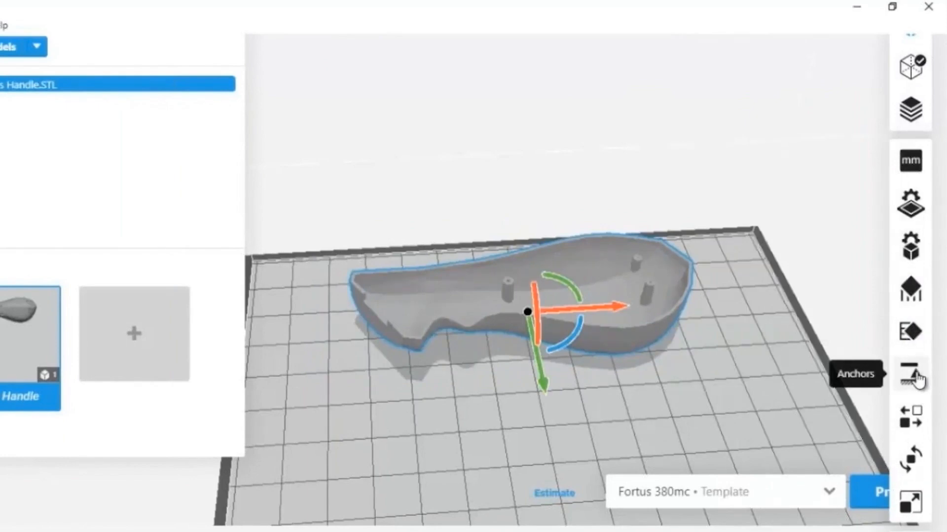
pyautogui.click(911, 374)
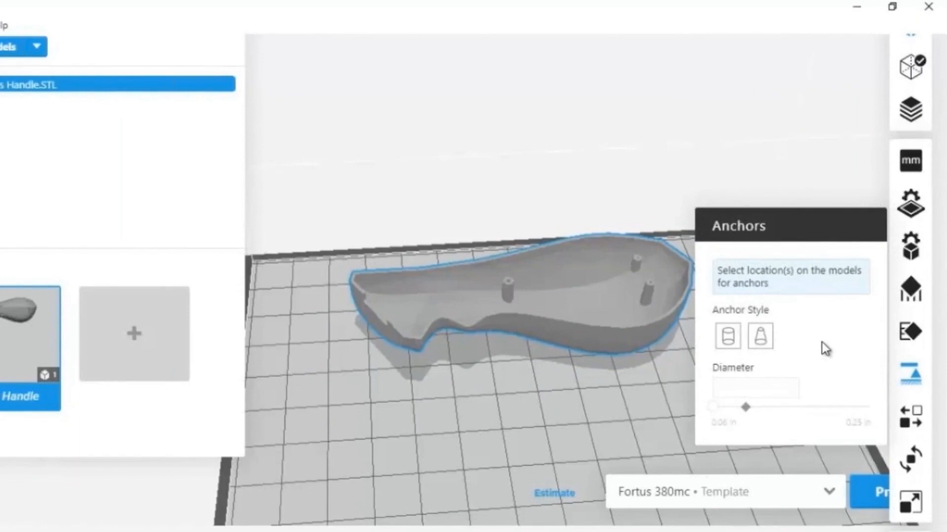
pyautogui.click(913, 382)
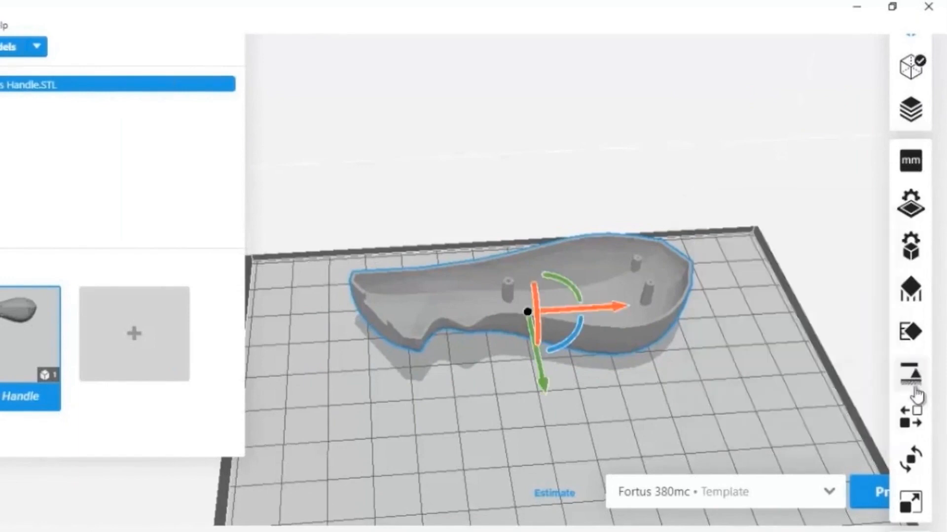
pyautogui.click(916, 418)
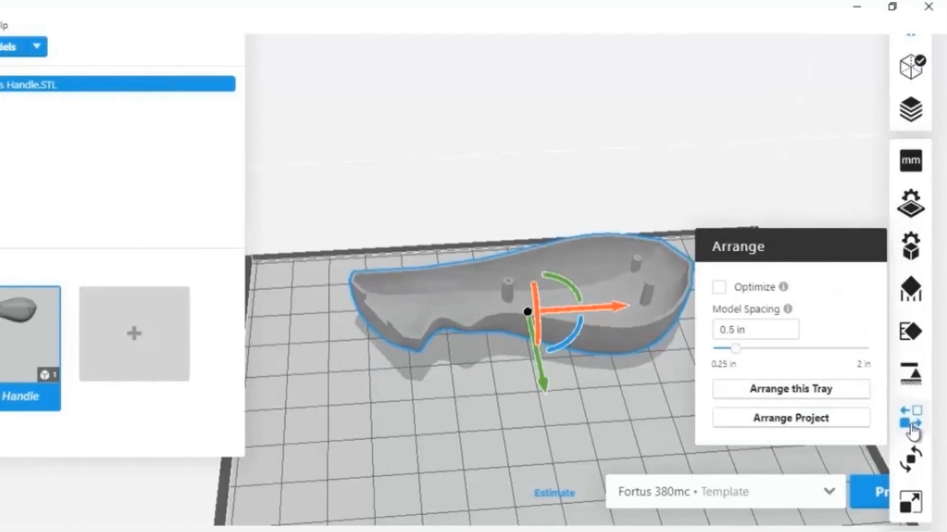
pyautogui.click(915, 426)
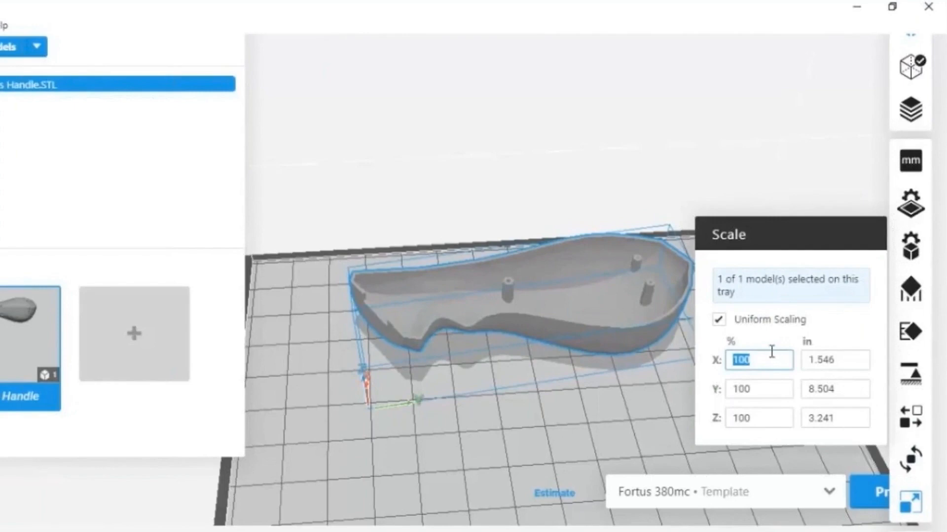
pyautogui.moveTo(720, 158)
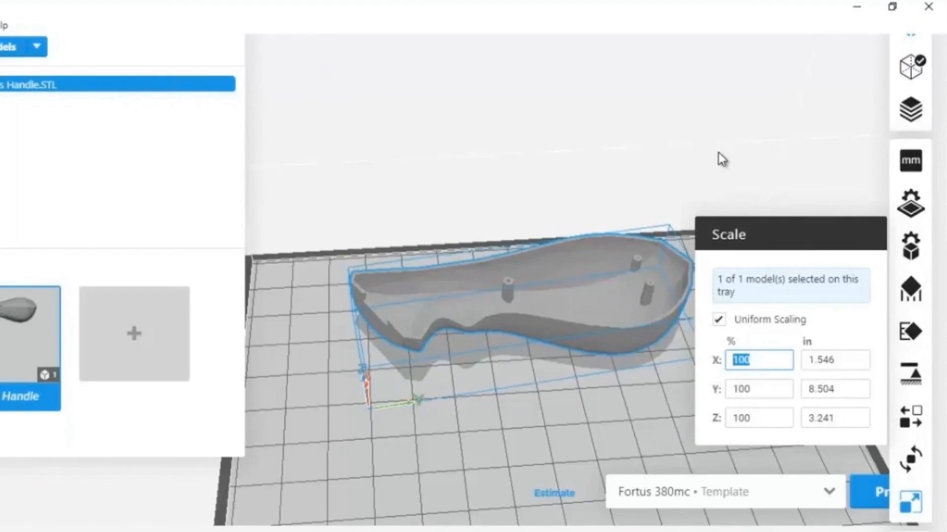
pyautogui.moveTo(738, 178)
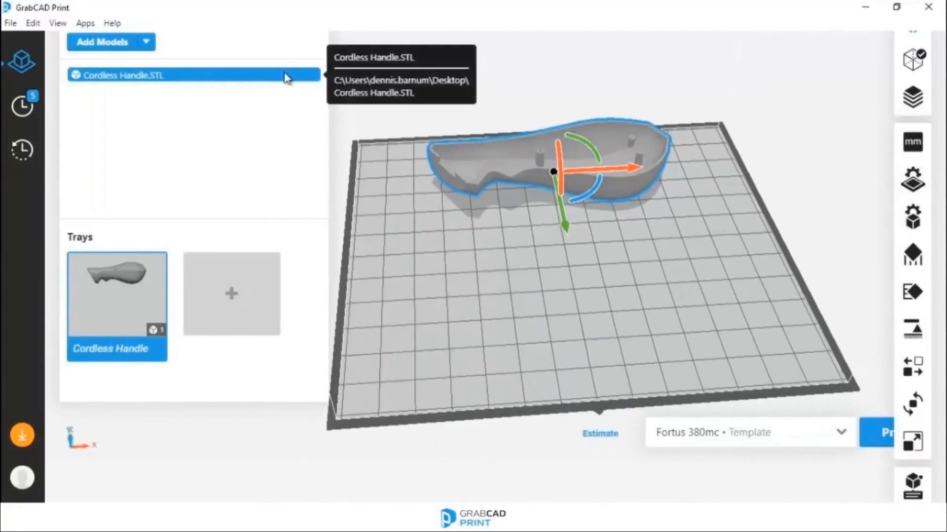
pyautogui.moveTo(52, 91)
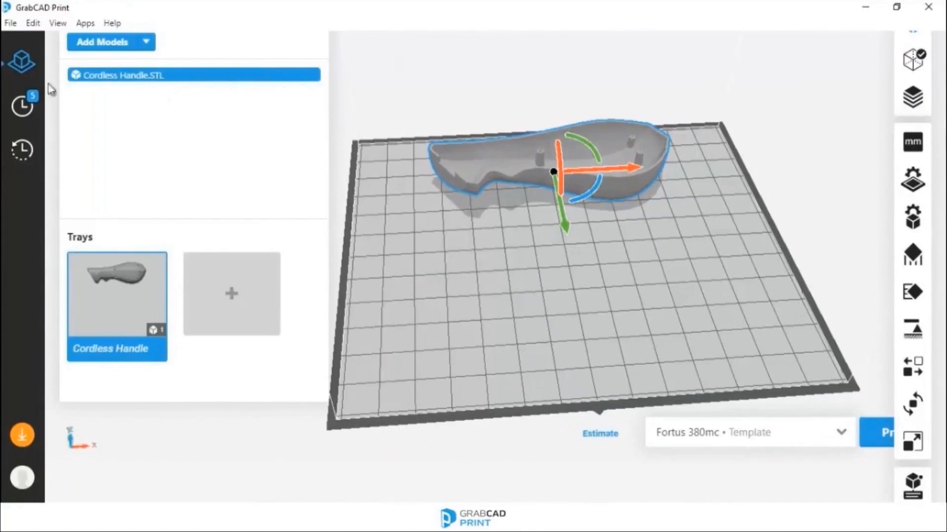
pyautogui.click(21, 107)
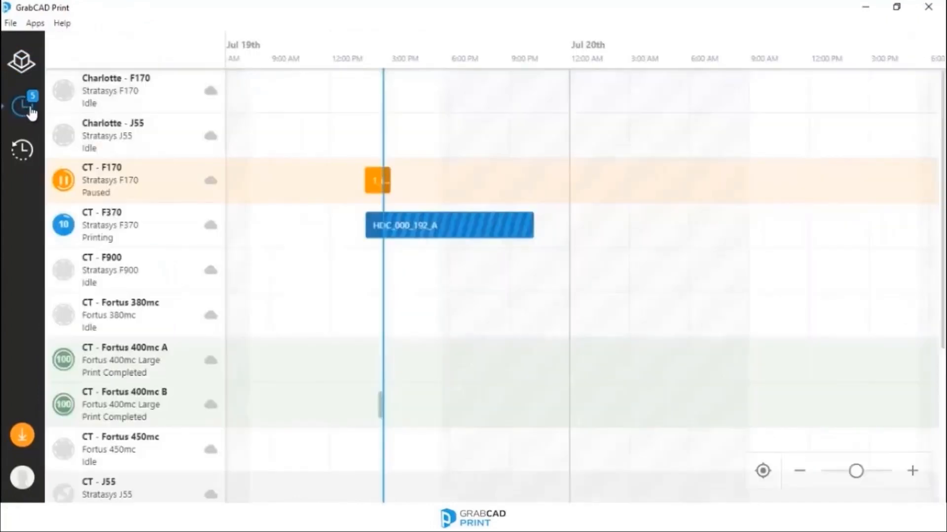
pyautogui.moveTo(208, 132)
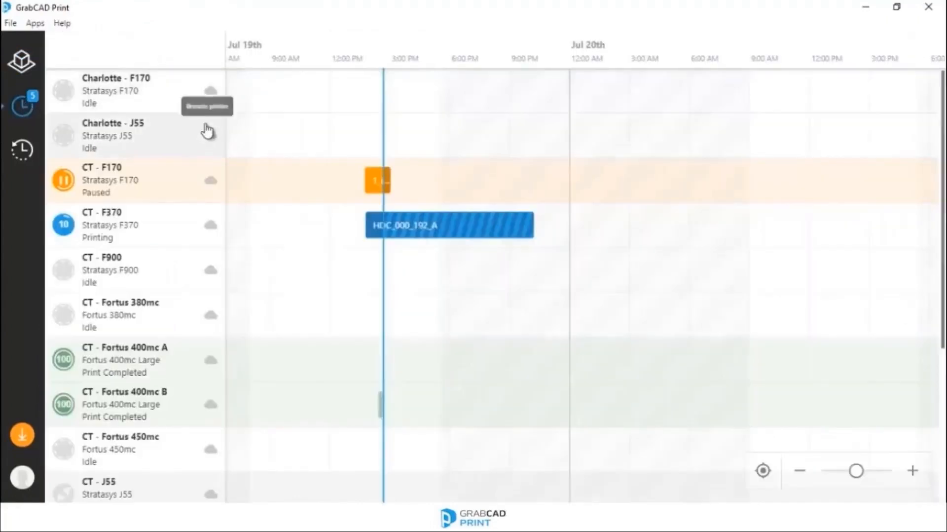
pyautogui.moveTo(286, 91)
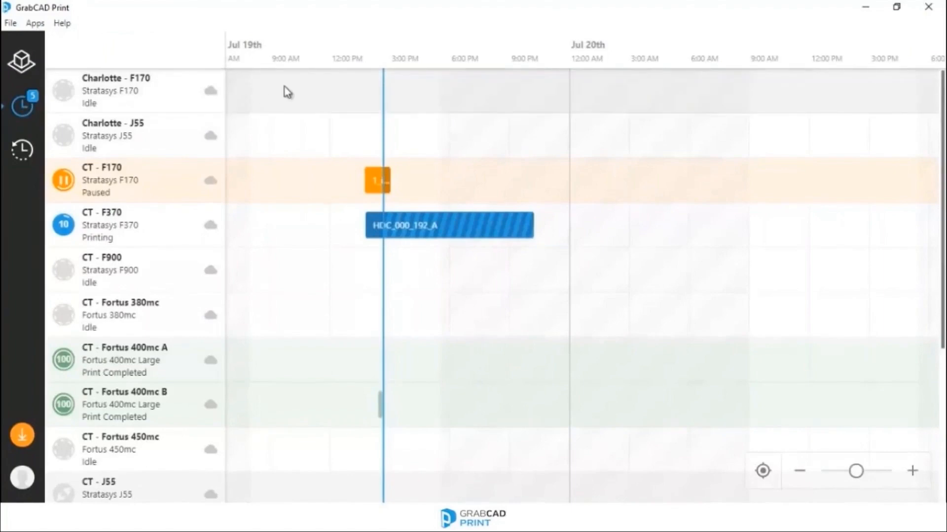
pyautogui.moveTo(281, 106)
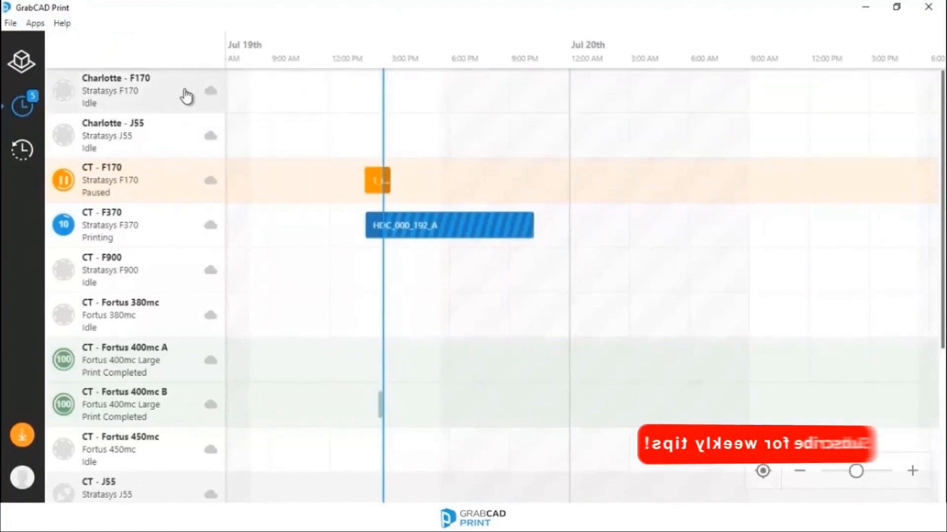
pyautogui.scroll(-3)
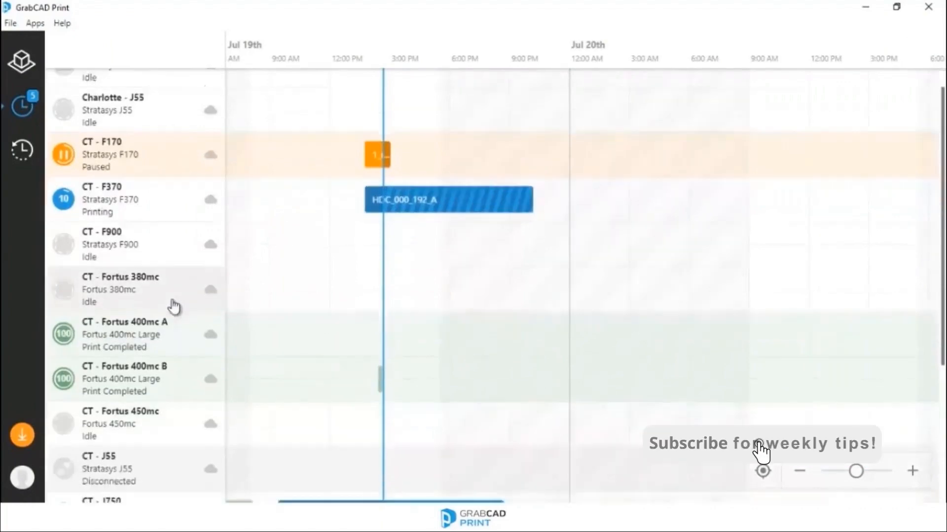
pyautogui.scroll(-3)
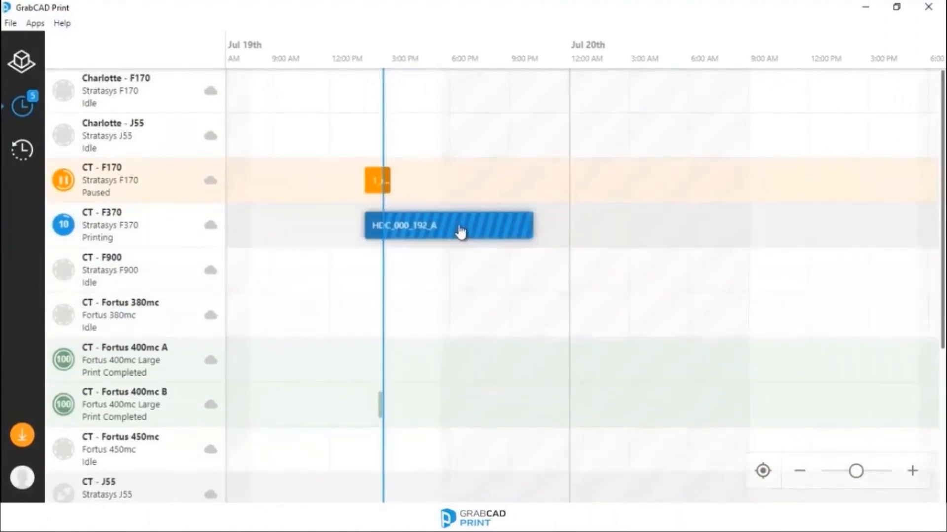
pyautogui.moveTo(582, 254)
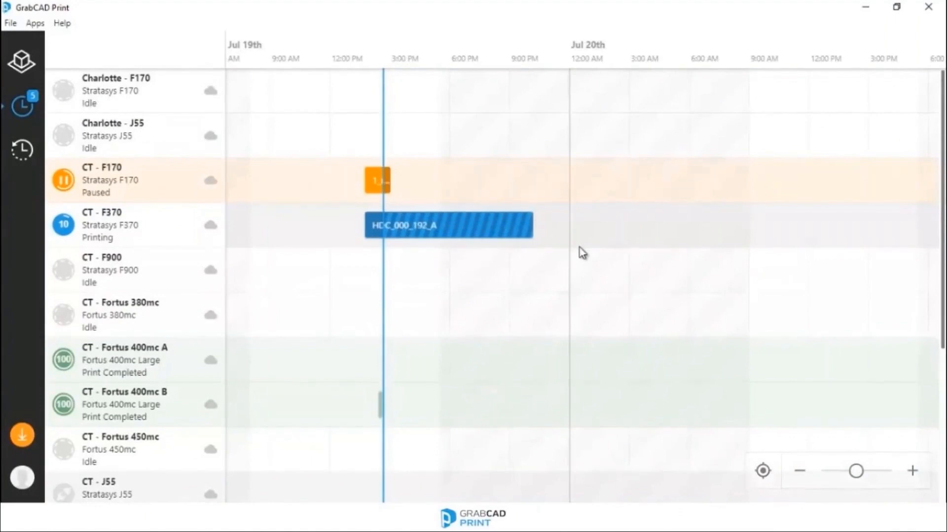
pyautogui.moveTo(563, 237)
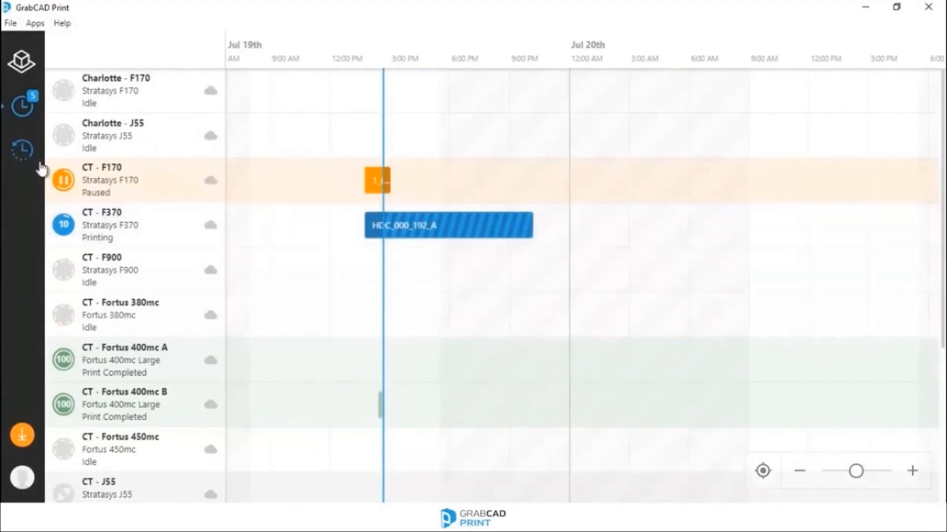
pyautogui.moveTo(23, 65)
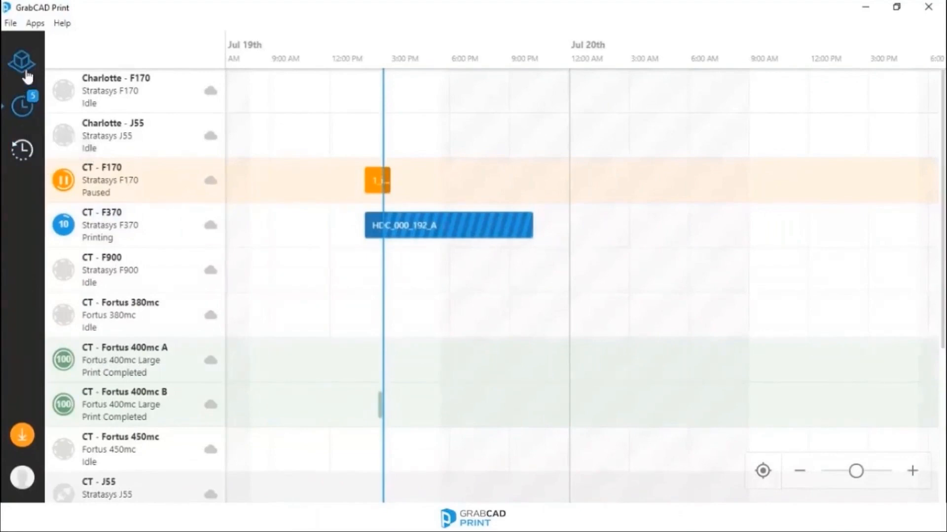
pyautogui.click(22, 59)
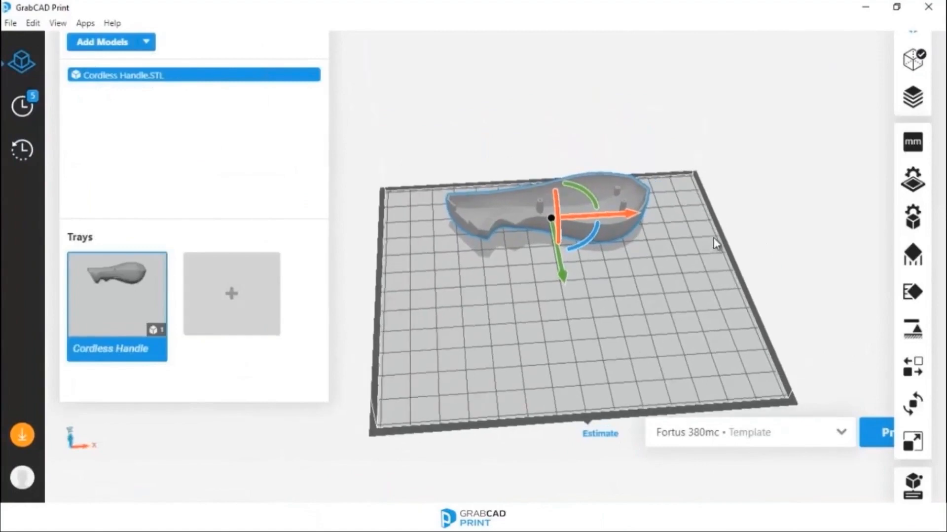
# Estimate print time and material for the Cordless Handle tray on the Fortus 380mc.
pyautogui.click(597, 447)
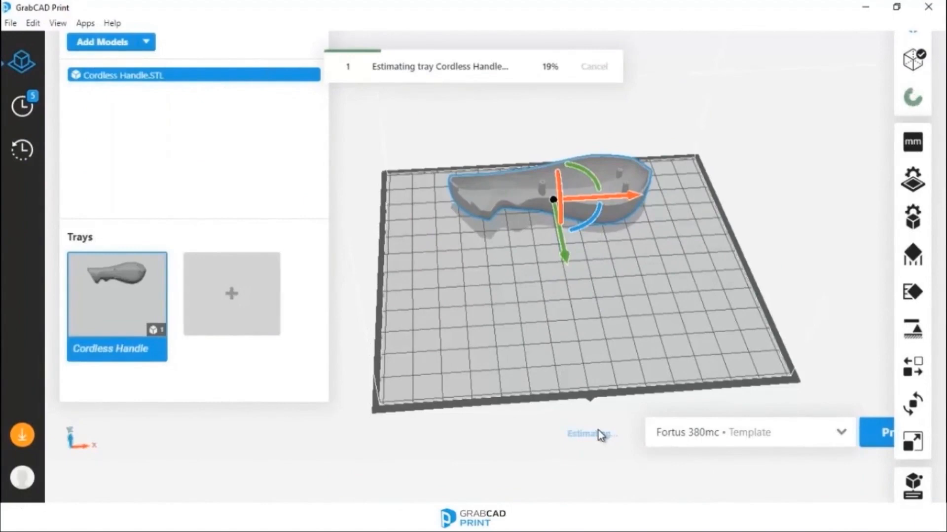
pyautogui.moveTo(237, 193)
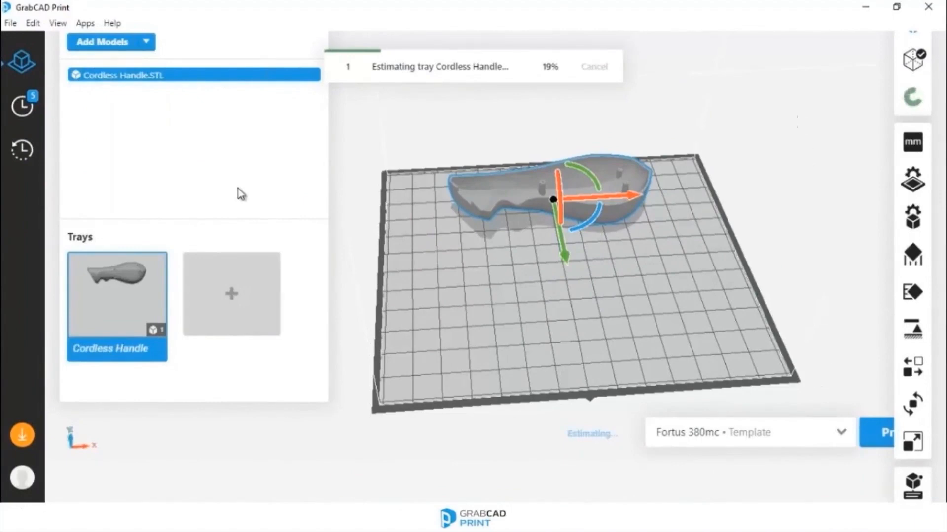
pyautogui.moveTo(889, 250)
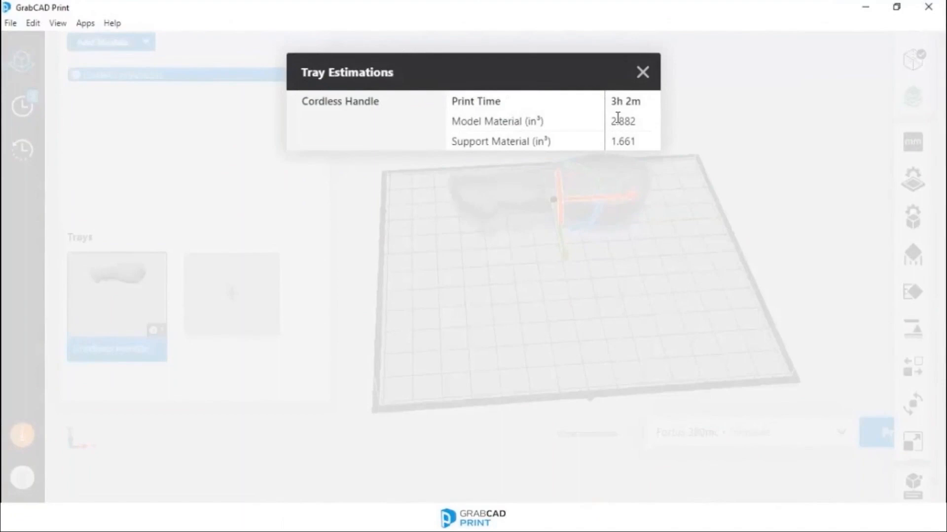
pyautogui.moveTo(612, 142)
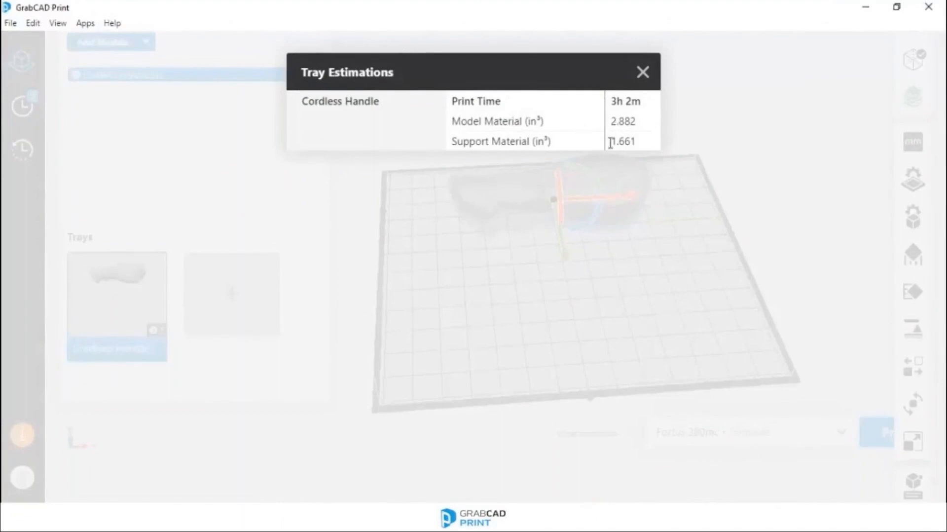
pyautogui.moveTo(573, 143)
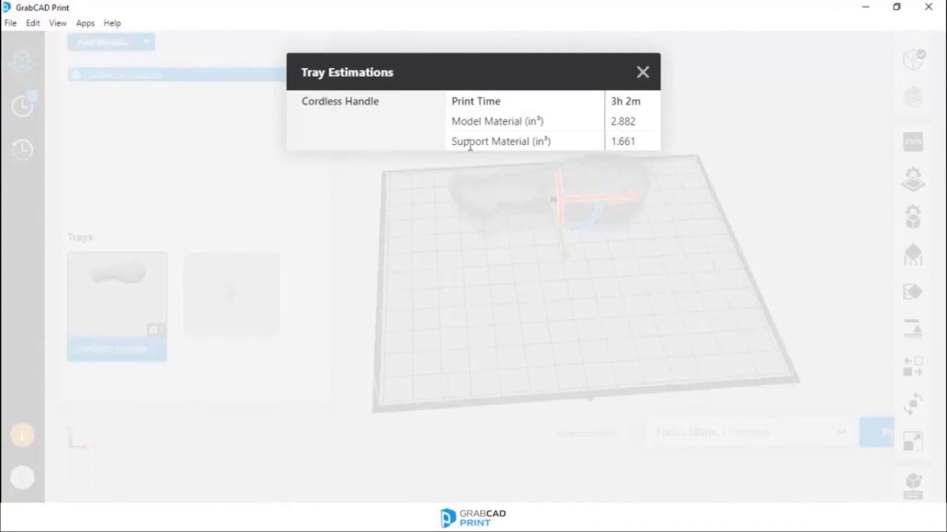
pyautogui.moveTo(478, 149)
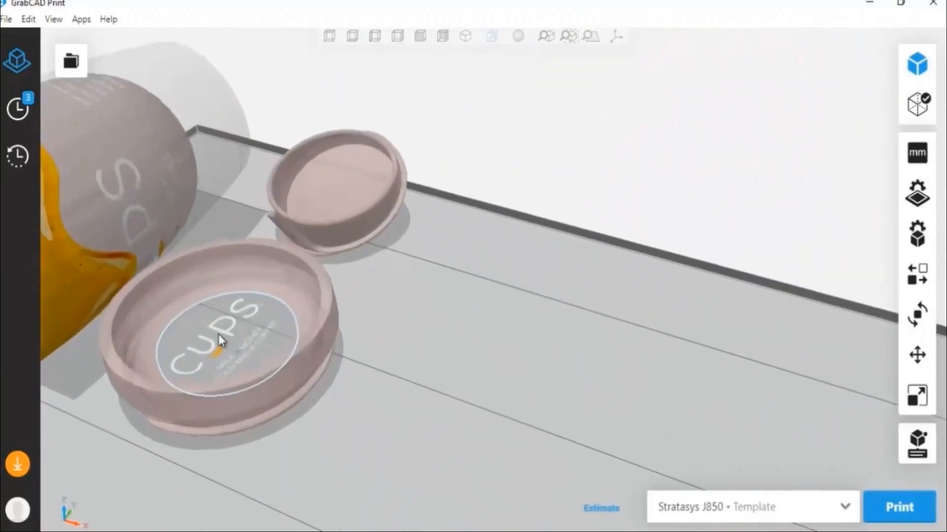
# Look down on the J850 tray and select the small round lid for color settings.
pyautogui.moveTo(217, 339); pyautogui.dragTo(262, 205)
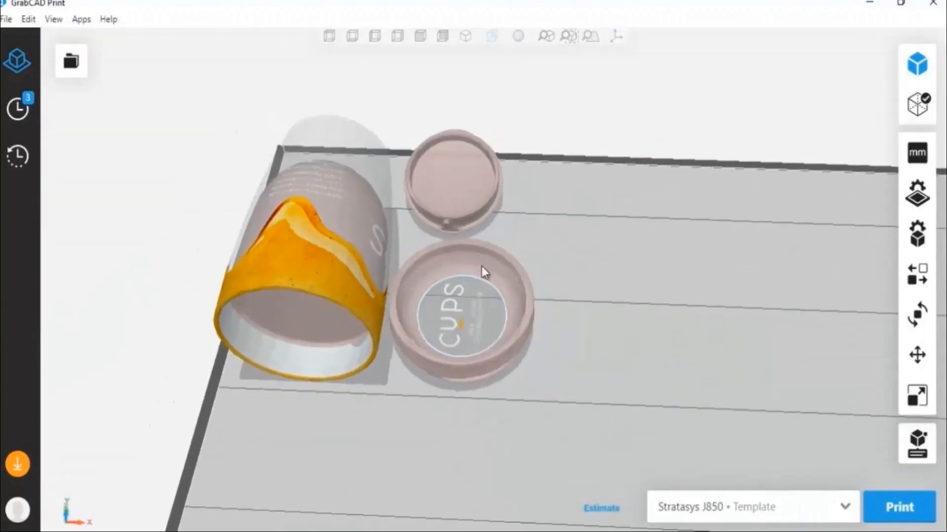
pyautogui.click(919, 242)
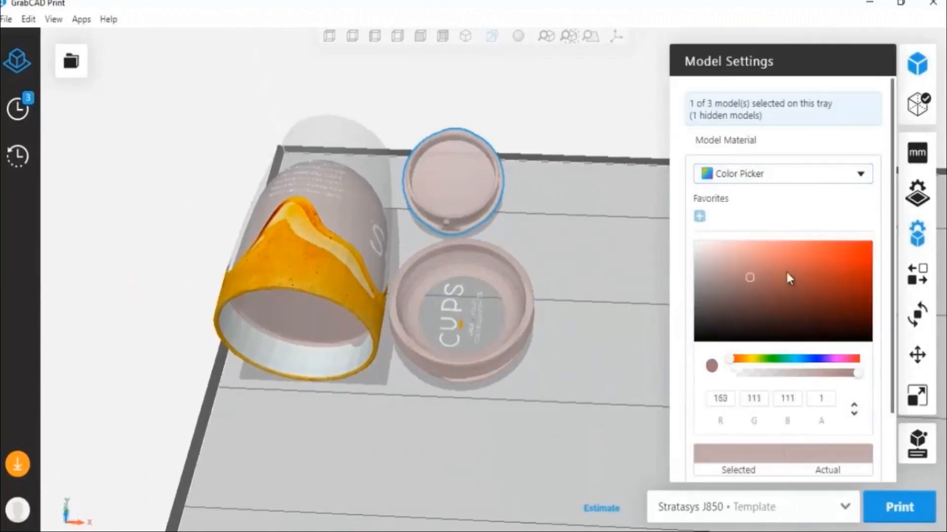
# Color the small lid red (201, 24, 24) at 0.5 alpha, then view tray materials.
pyautogui.click(851, 261)
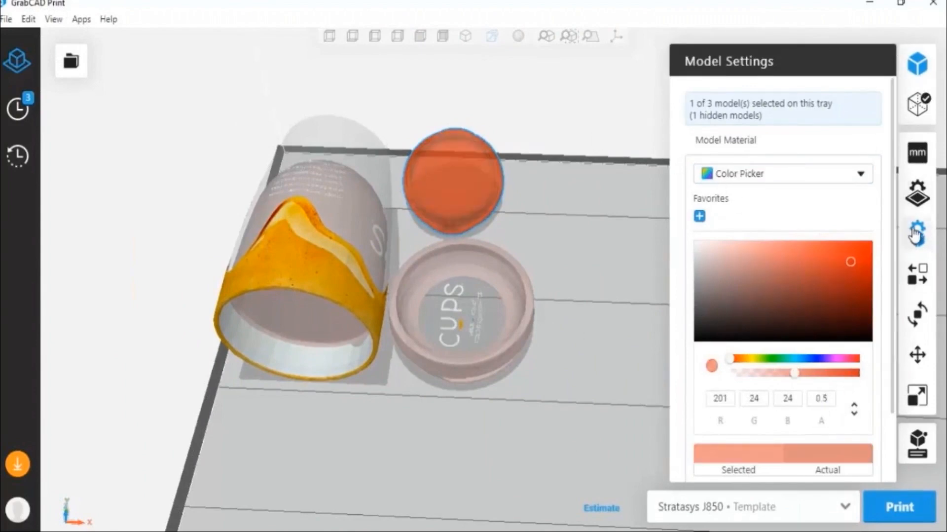
pyautogui.click(916, 200)
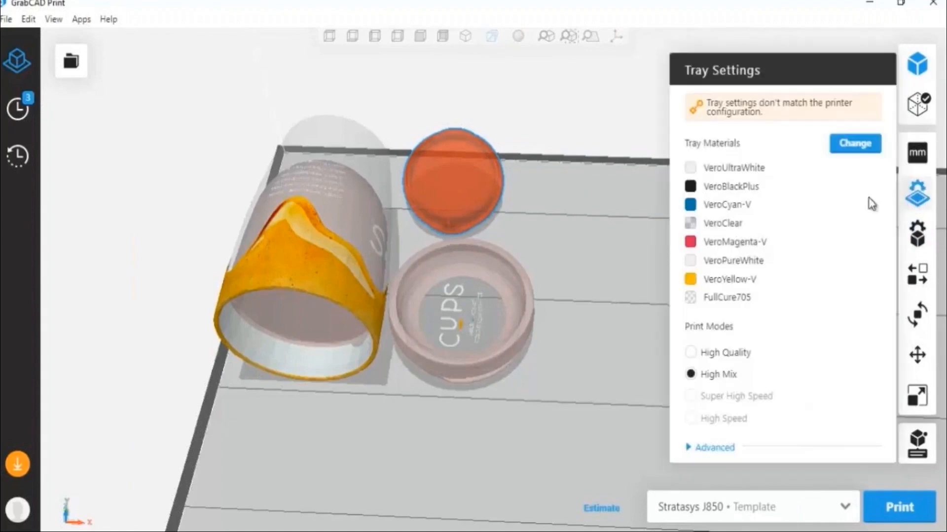
# Review the tray's seven materials unchanged and bring up the red lid's scale settings.
pyautogui.click(855, 143)
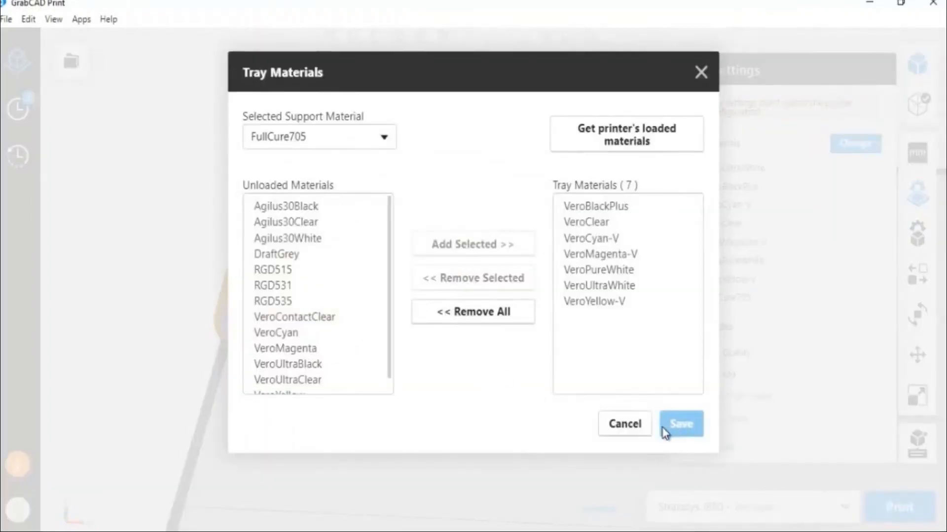
pyautogui.click(681, 424)
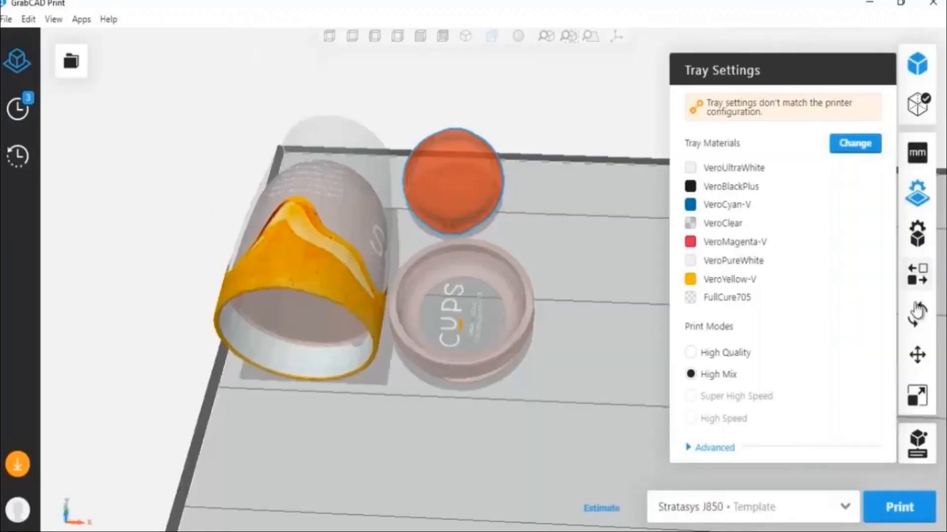
pyautogui.click(917, 353)
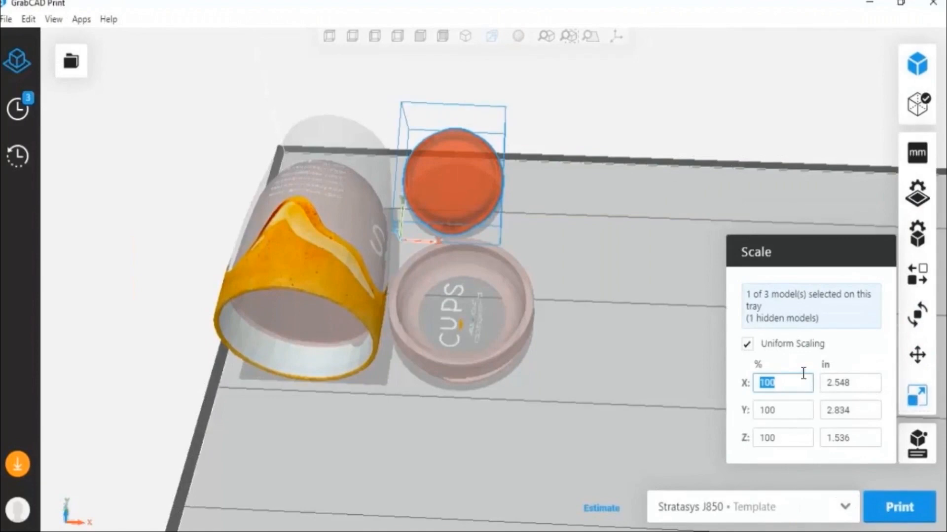
# Scale the red lid uniformly to 200%.
pyautogui.write('200')
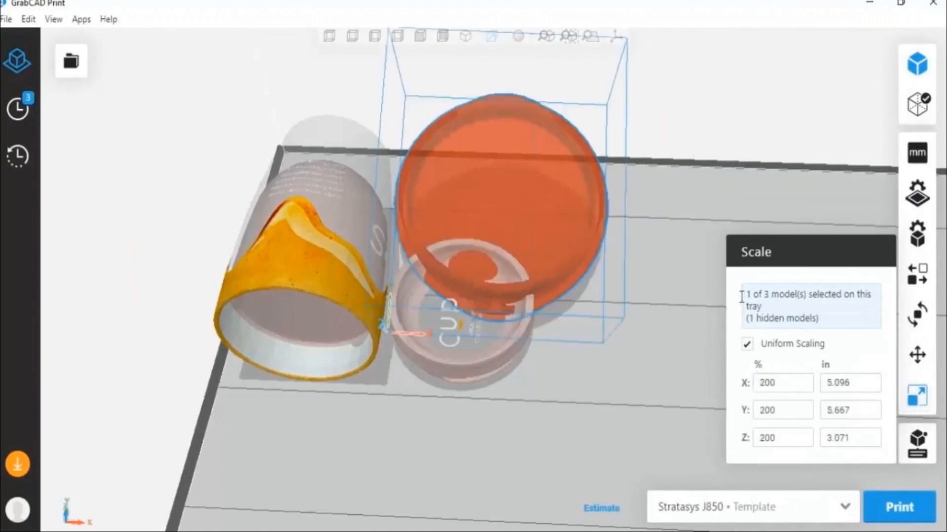